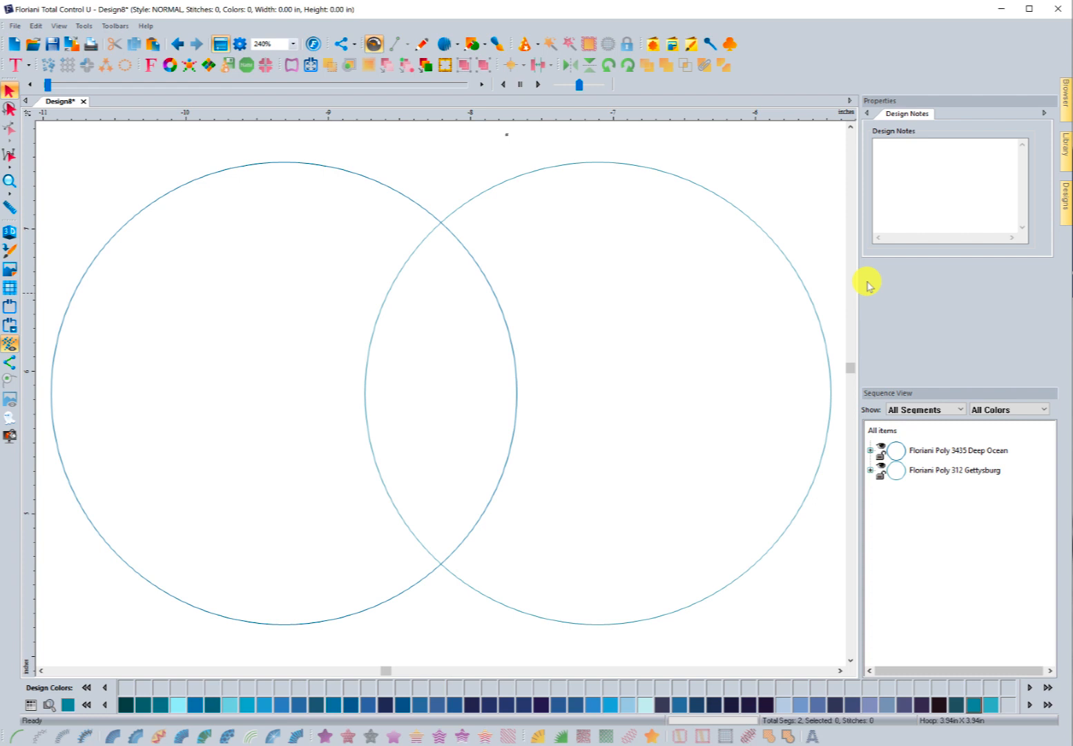
{"action": "mouse_move", "coordinate": [872, 283]}
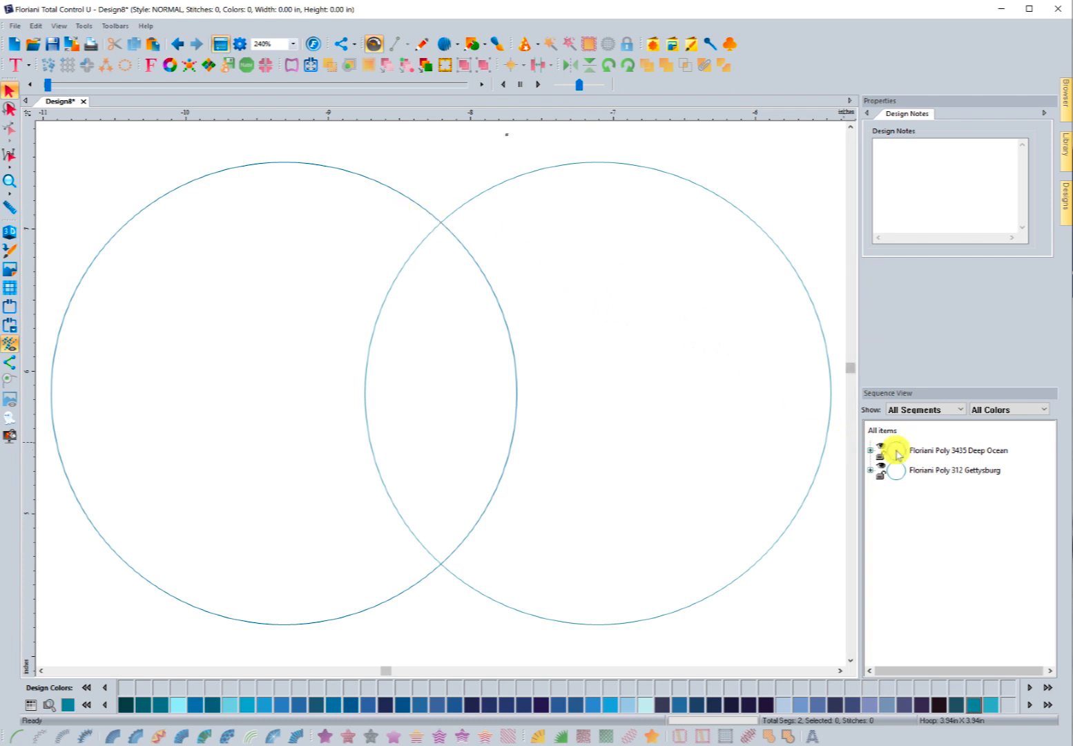
- Select both appliqué rings, showing their satin 3.0 mm width, 0.40 mm density settings
{"action": "left_click", "coordinate": [871, 449]}
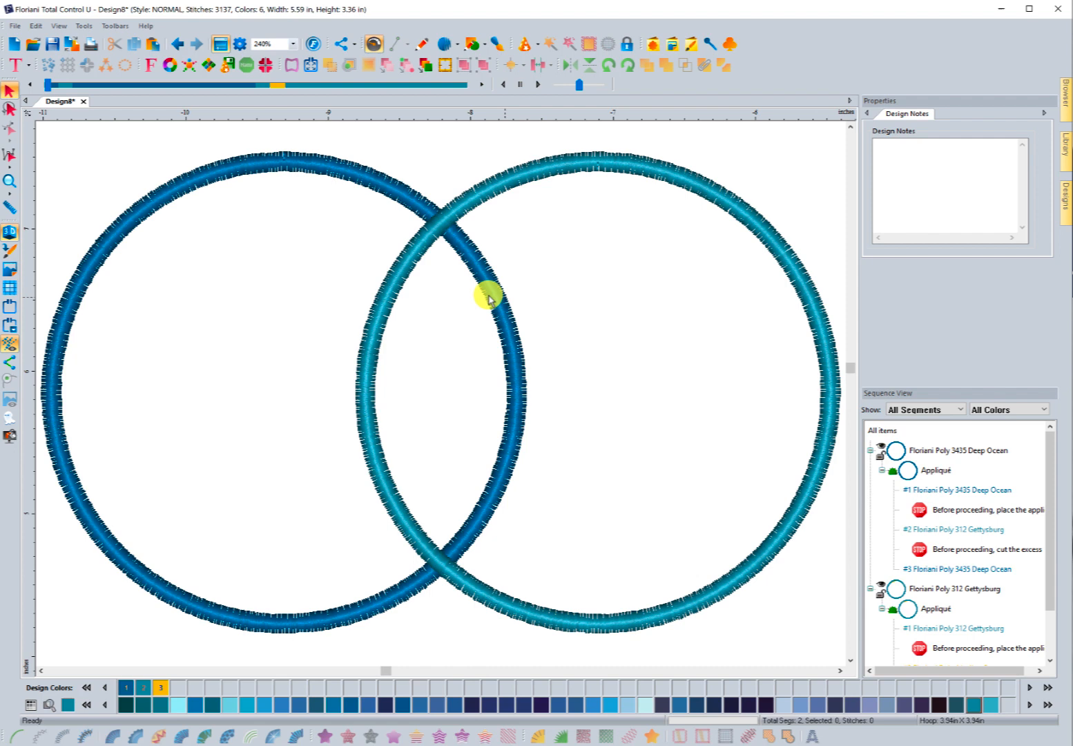
{"action": "mouse_move", "coordinate": [231, 174]}
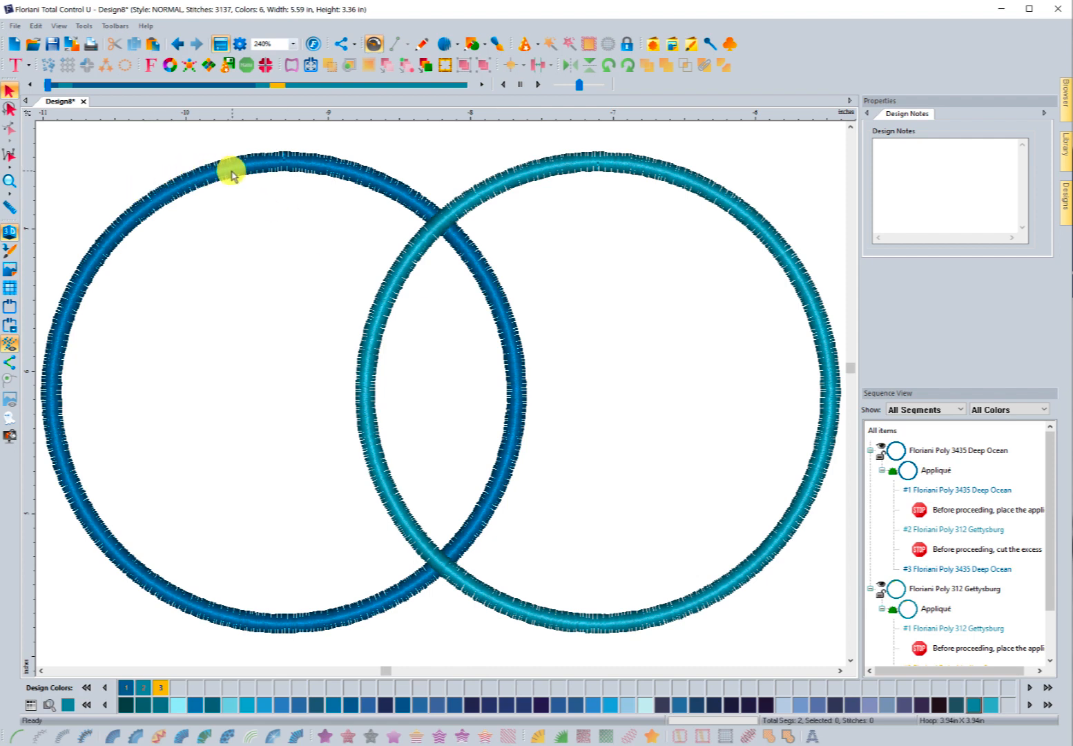
{"action": "mouse_move", "coordinate": [116, 100]}
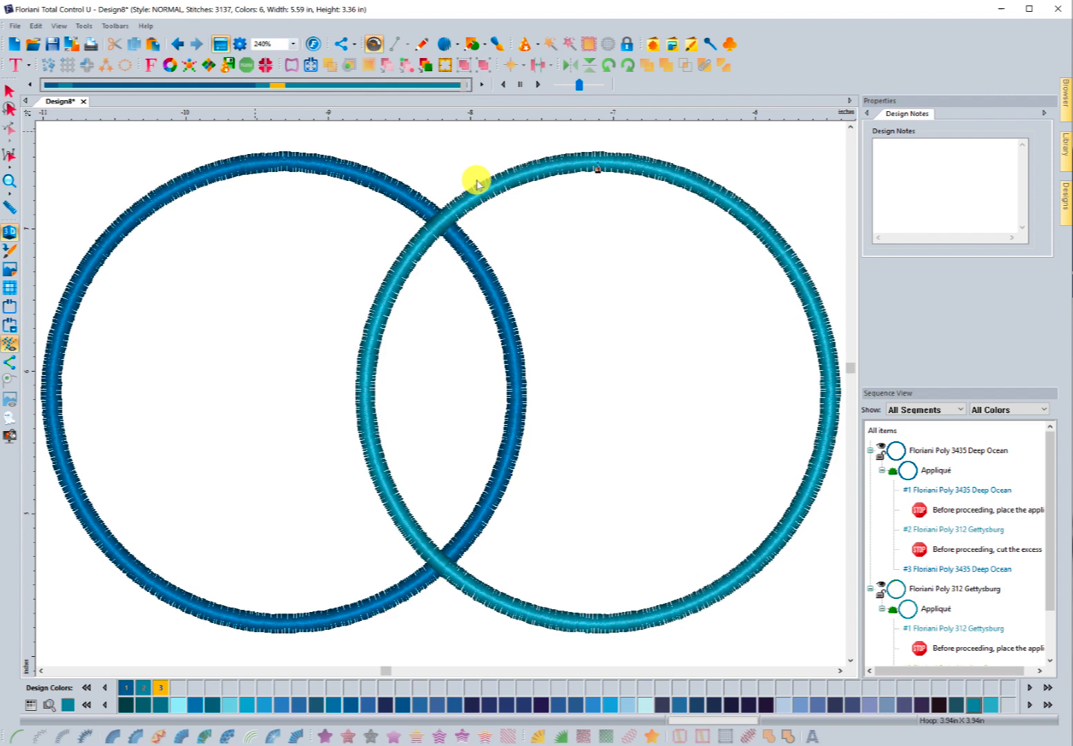
{"action": "mouse_move", "coordinate": [219, 226]}
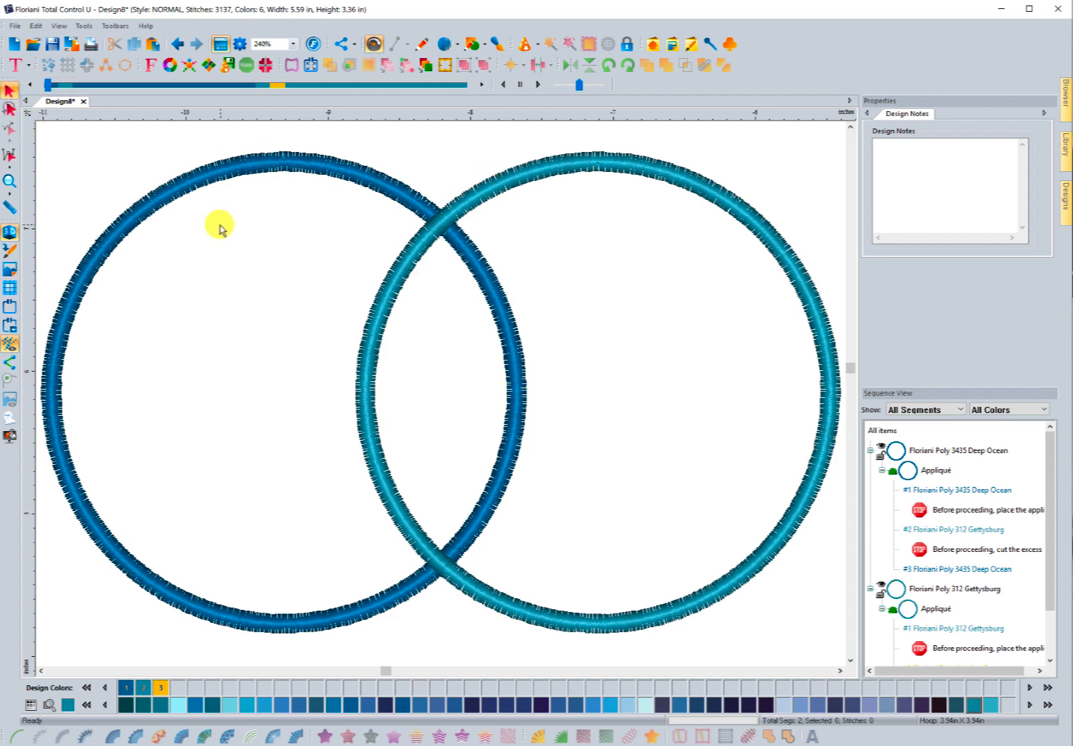
{"action": "mouse_move", "coordinate": [252, 563]}
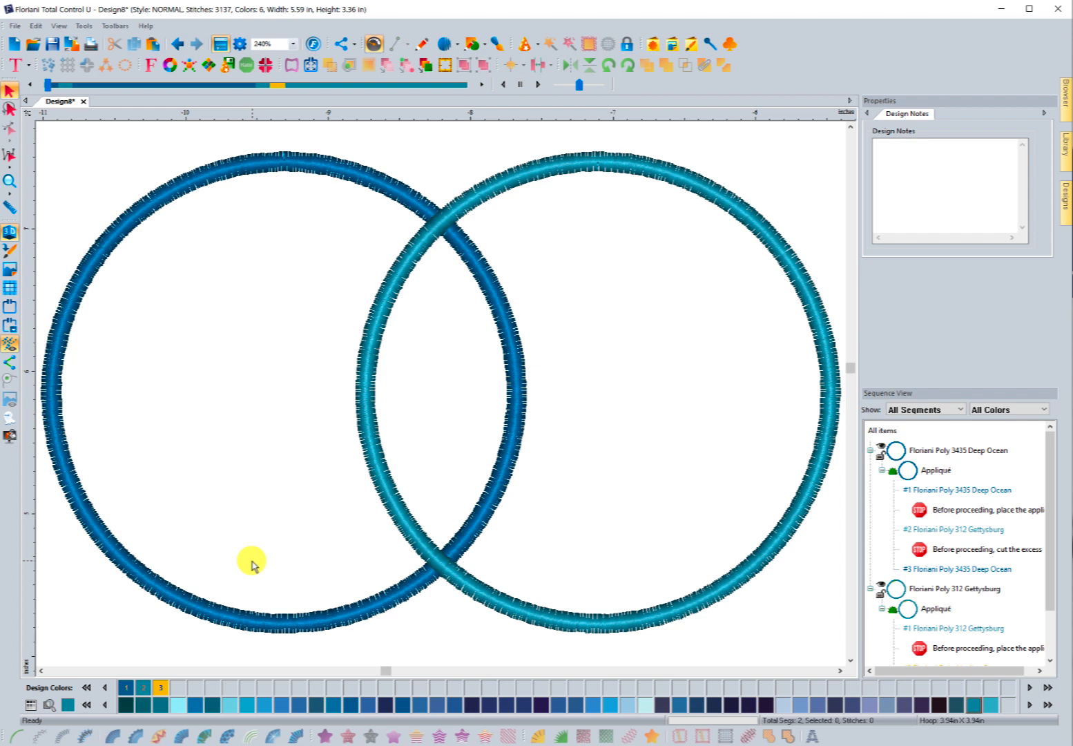
{"action": "mouse_move", "coordinate": [459, 432]}
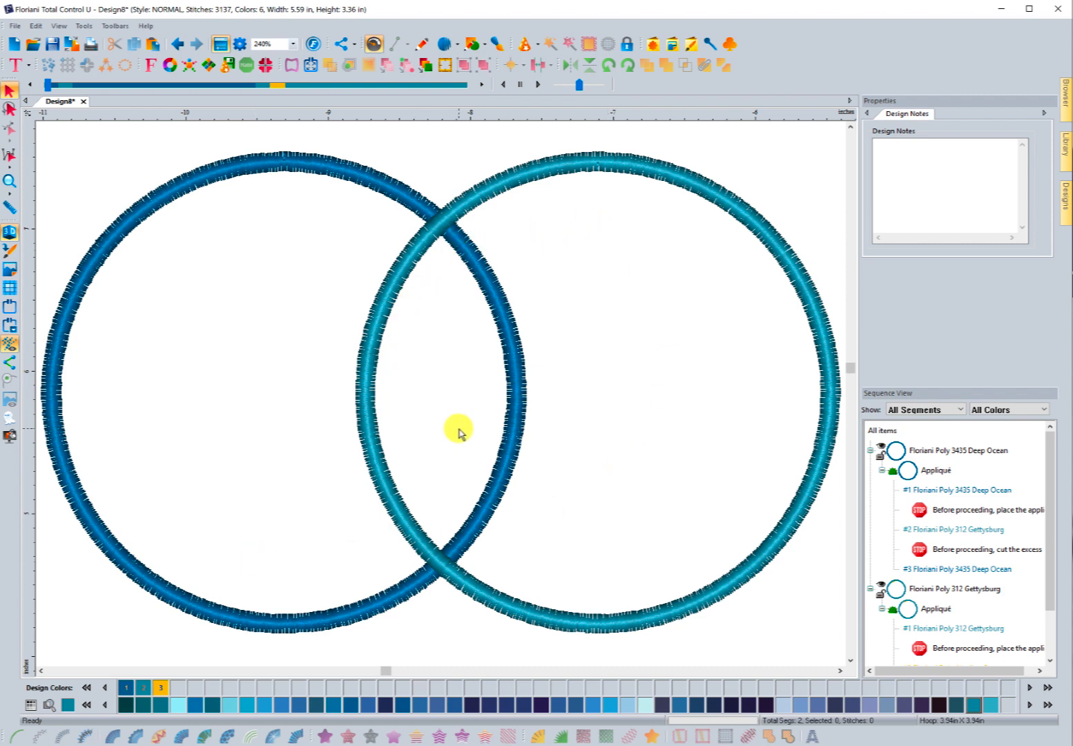
{"action": "mouse_move", "coordinate": [466, 243]}
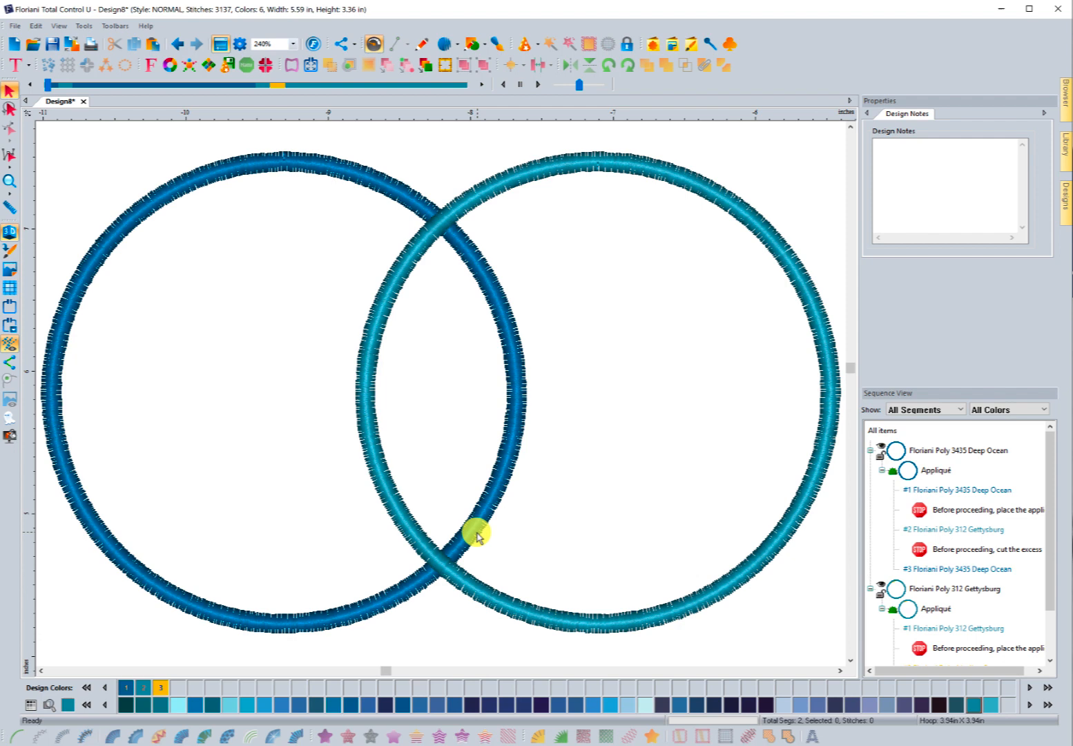
{"action": "mouse_move", "coordinate": [486, 520]}
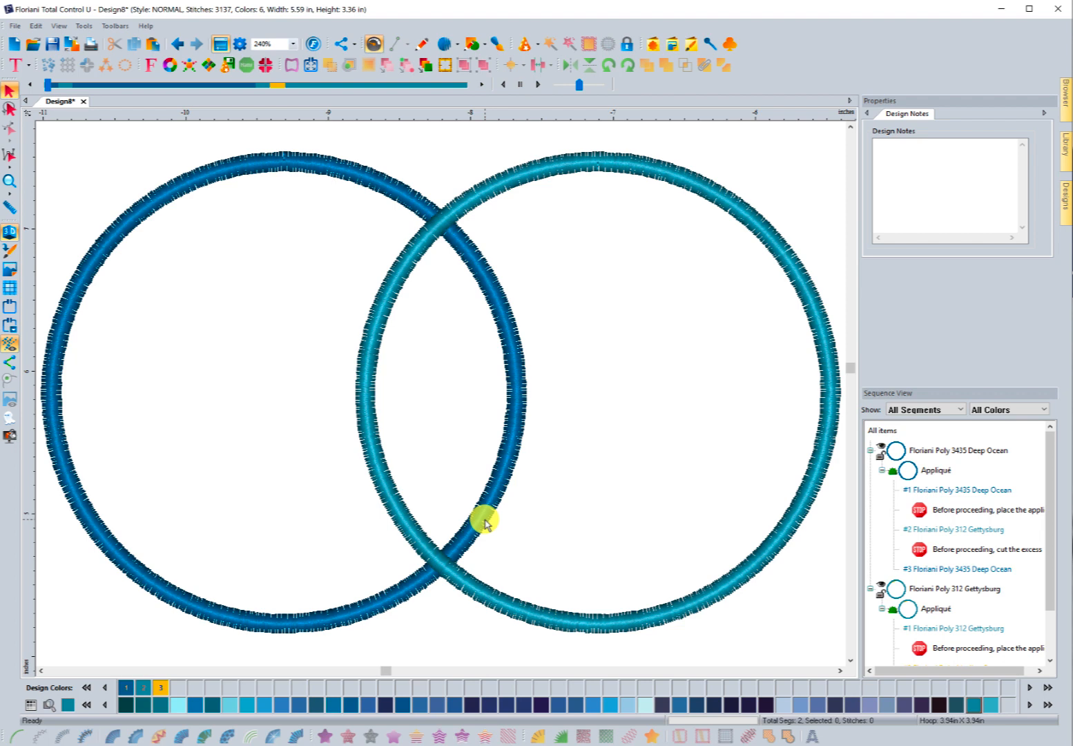
{"action": "mouse_move", "coordinate": [231, 292]}
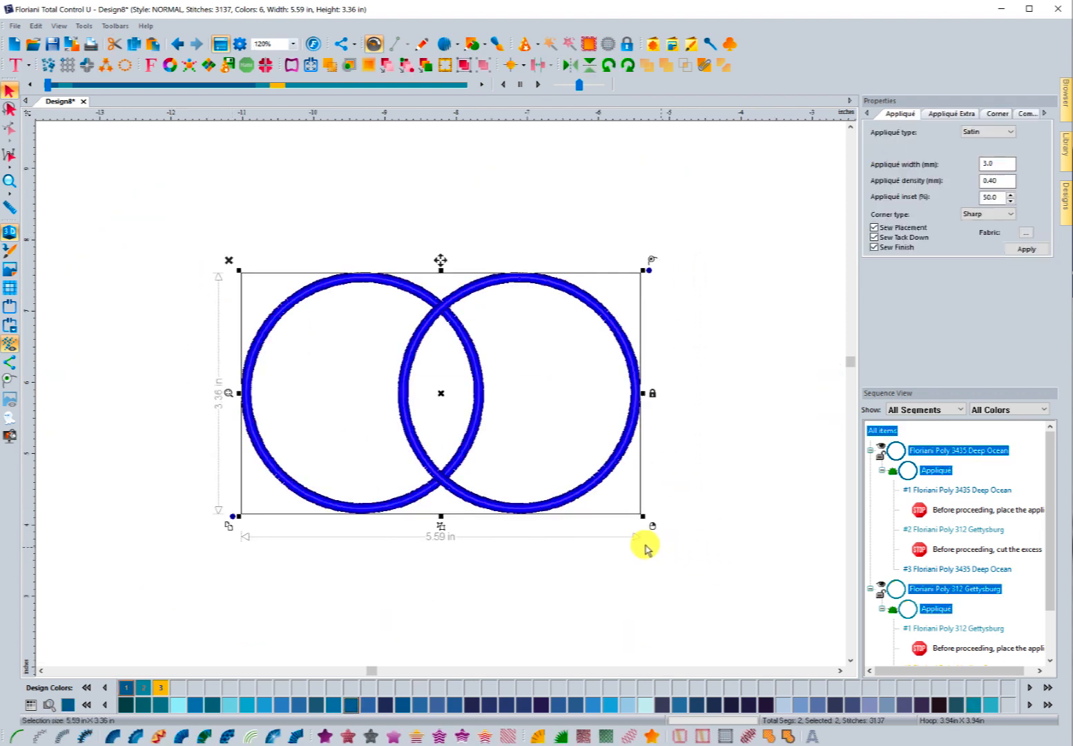
- Apply Remove Overlaps to the two circles, then deselect to inspect the 2,817-stitch result
{"action": "right_click", "coordinate": [497, 504]}
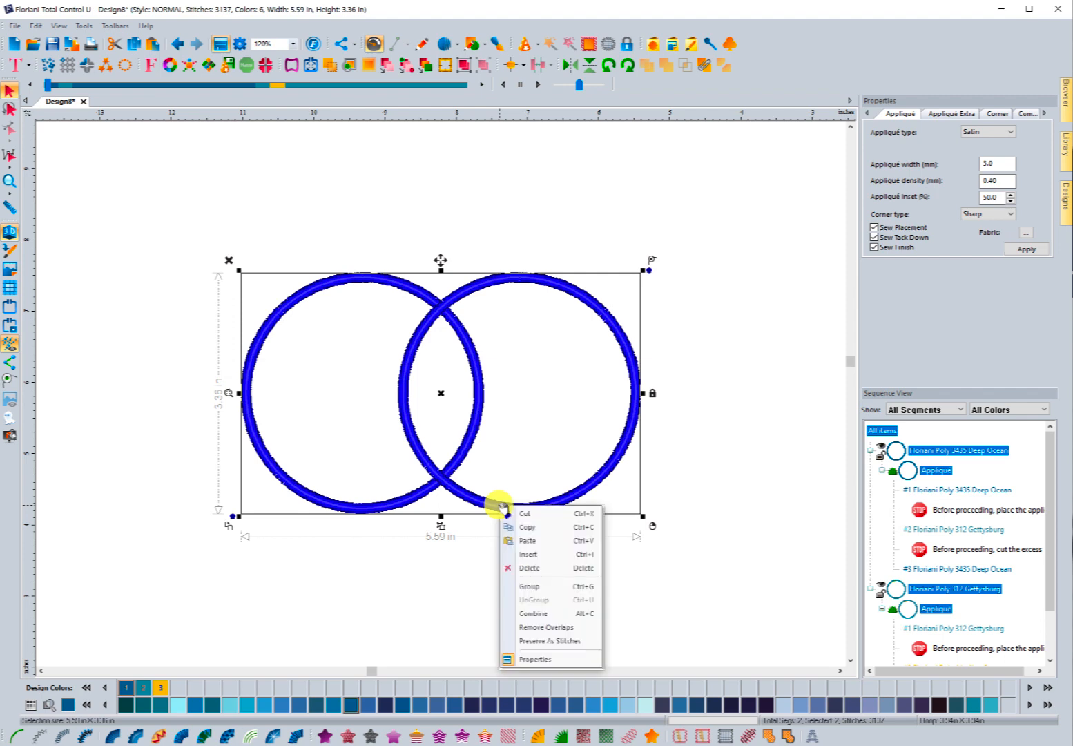
{"action": "mouse_move", "coordinate": [528, 541]}
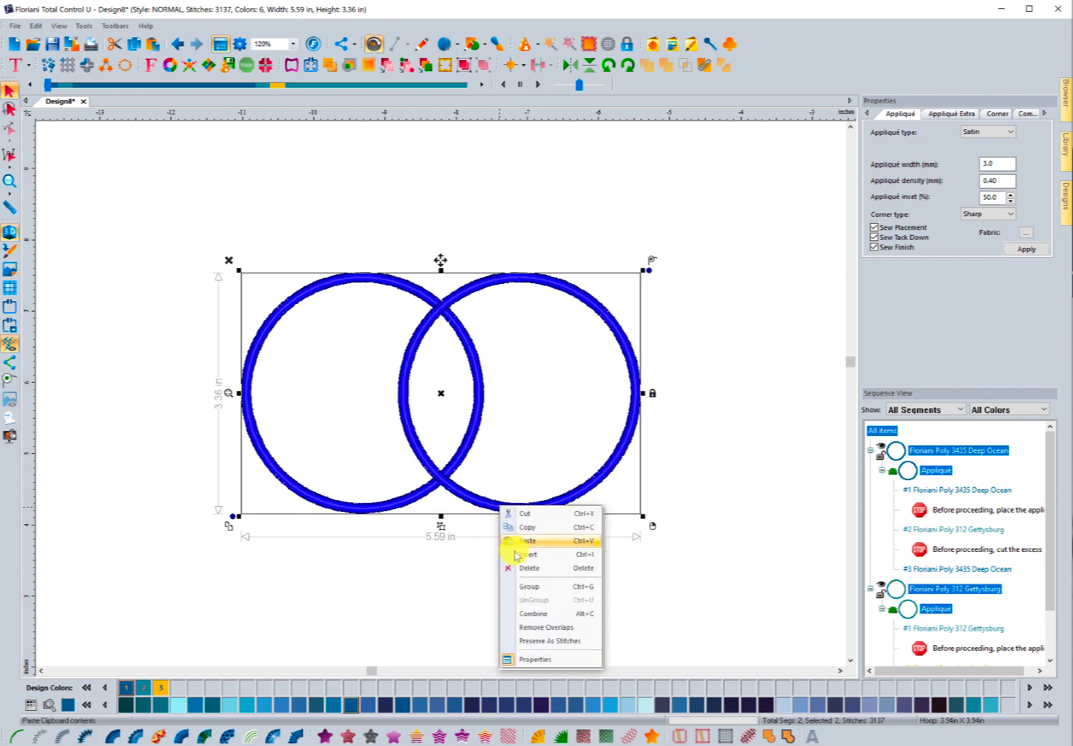
{"action": "mouse_move", "coordinate": [525, 627]}
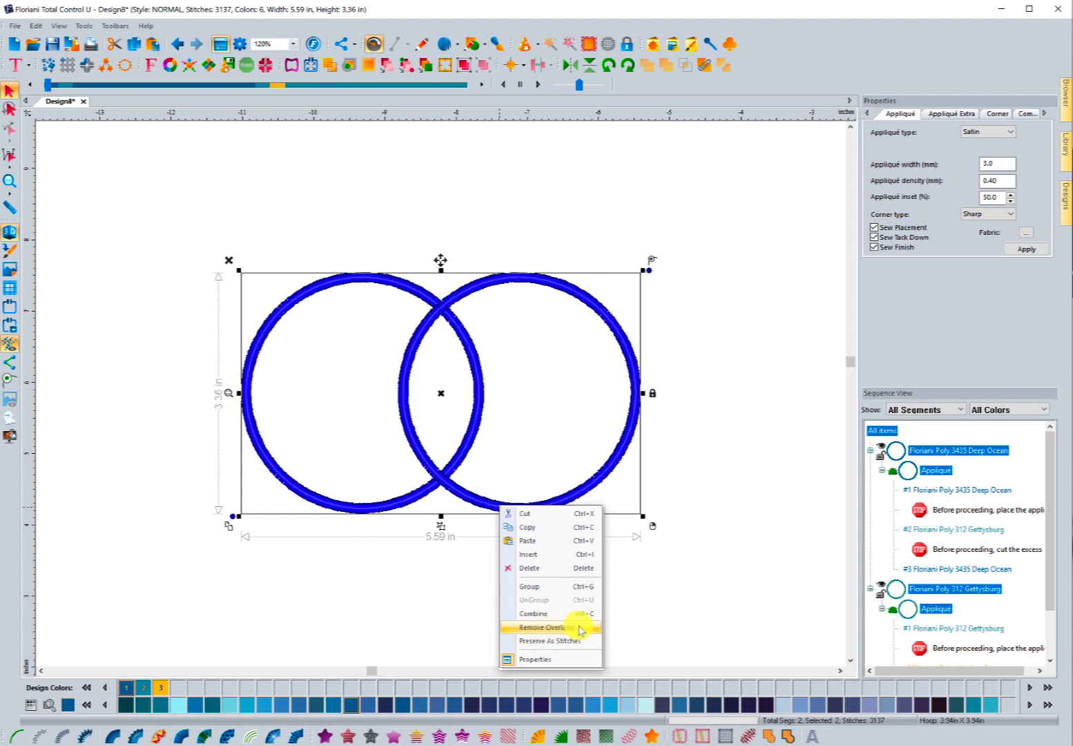
{"action": "left_click", "coordinate": [546, 627]}
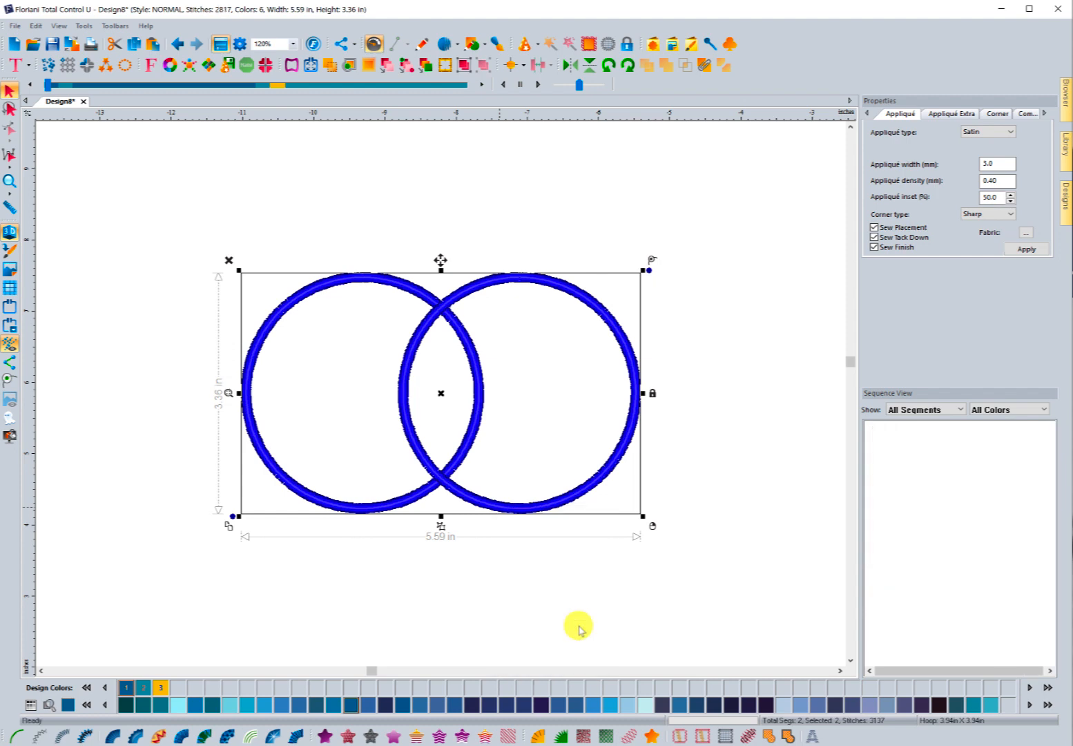
{"action": "left_click", "coordinate": [518, 590]}
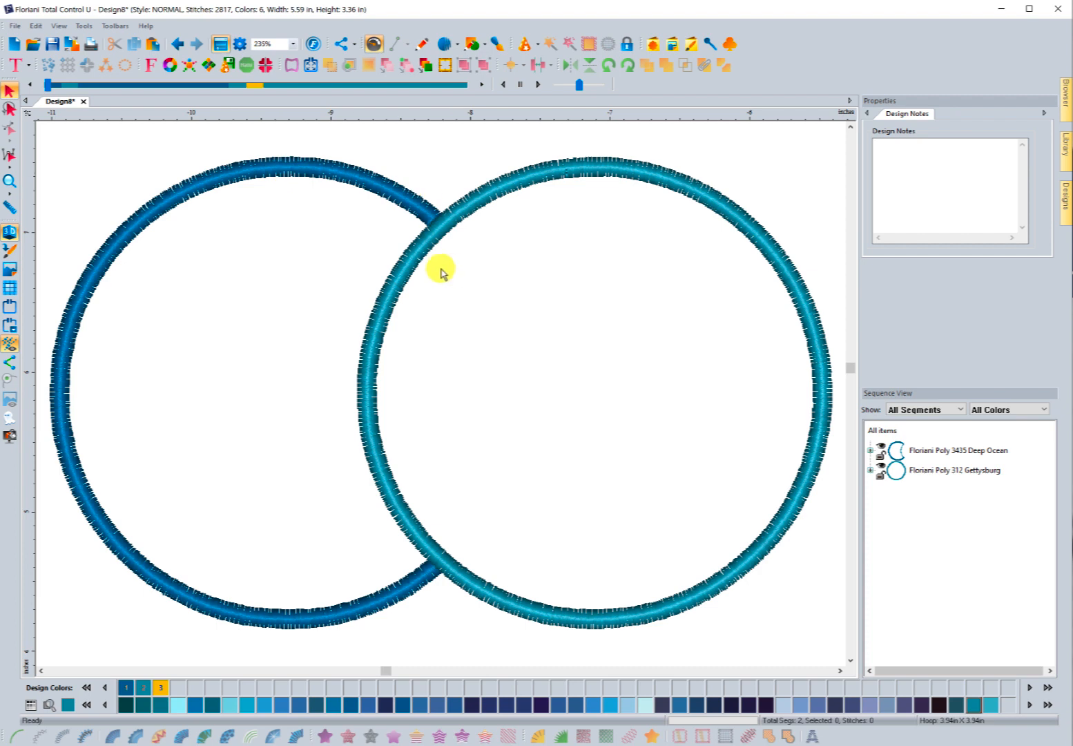
{"action": "mouse_move", "coordinate": [481, 256]}
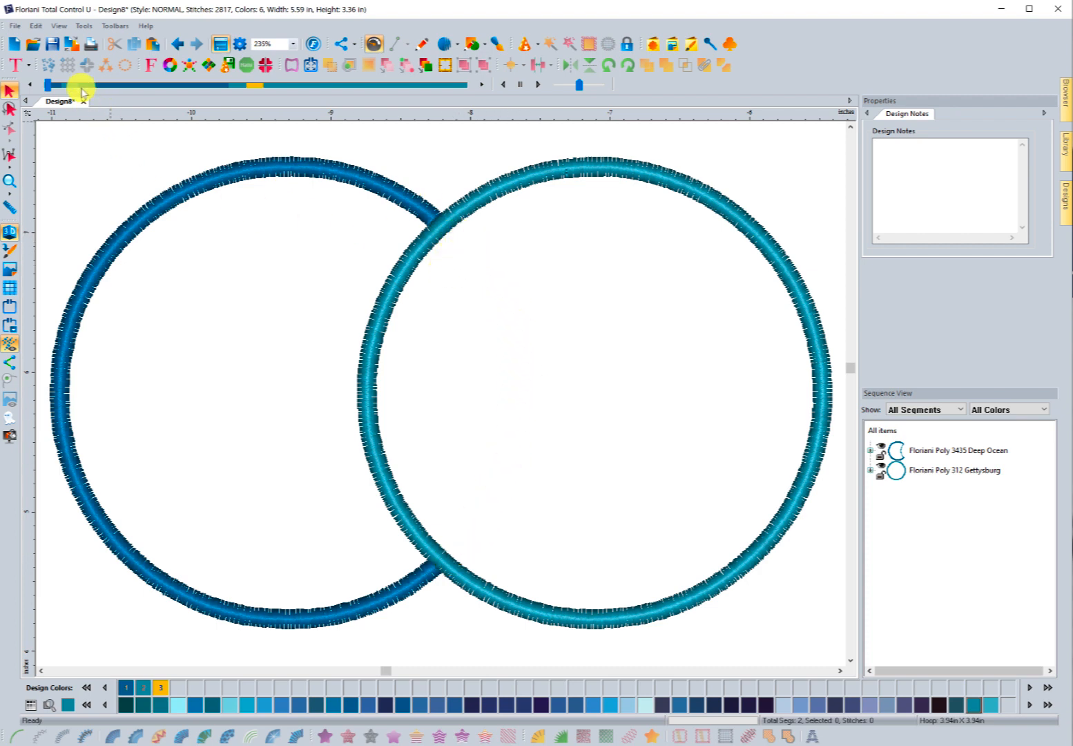
{"action": "mouse_move", "coordinate": [50, 86]}
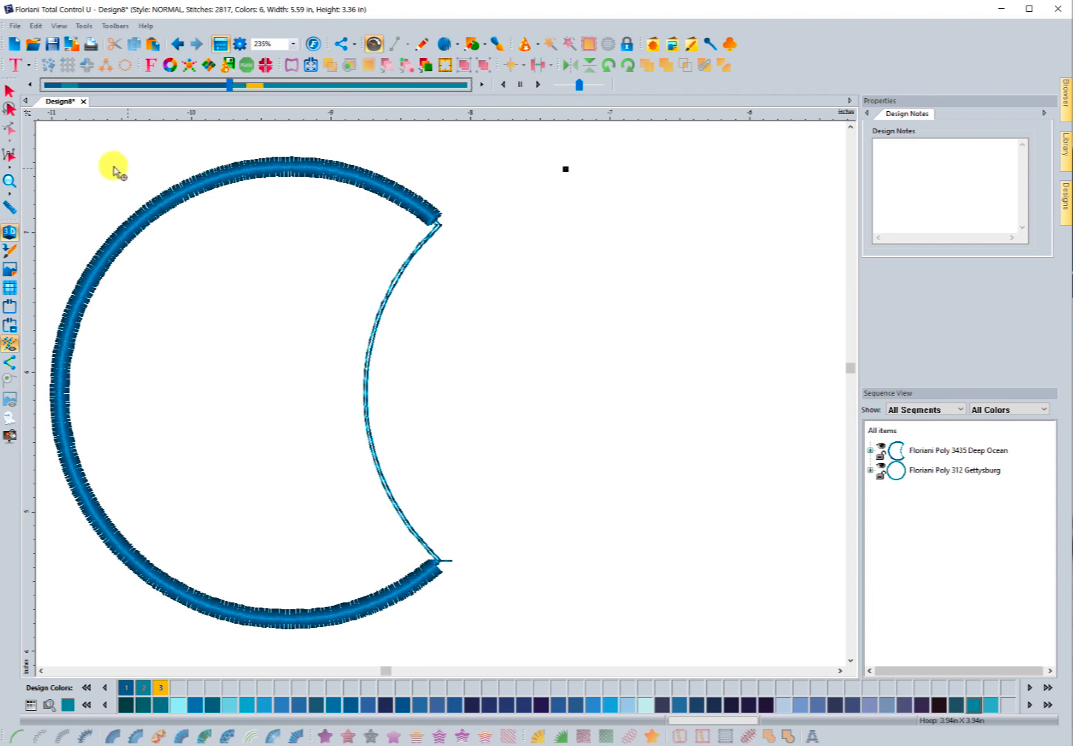
{"action": "mouse_move", "coordinate": [436, 442]}
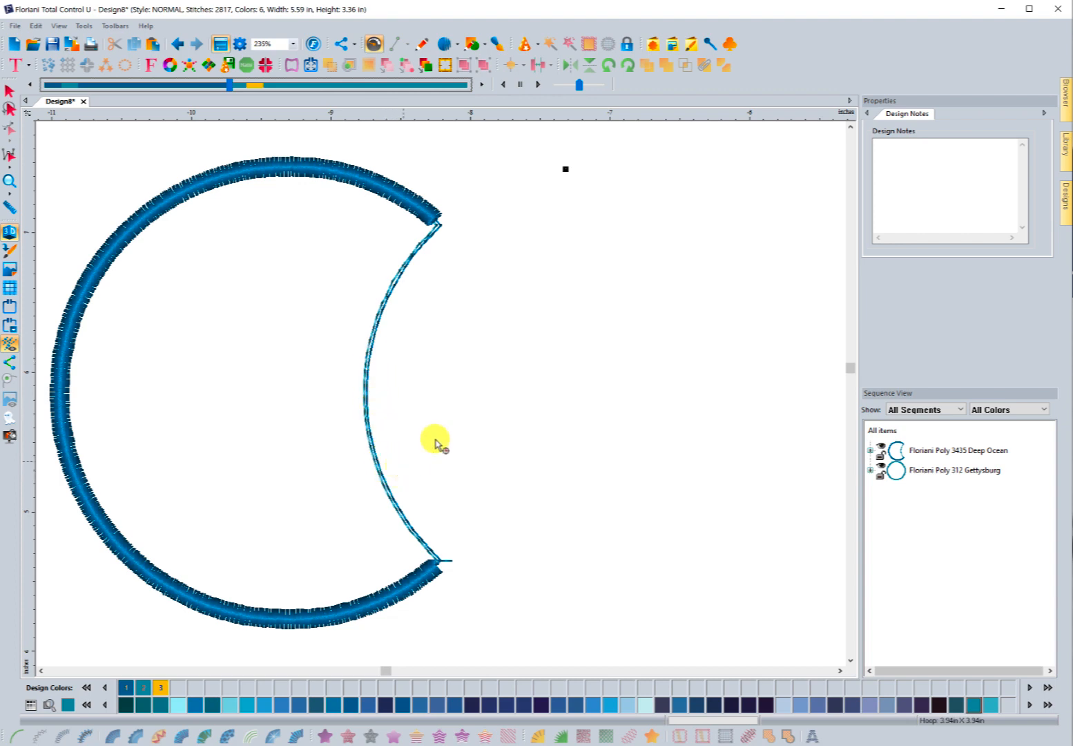
{"action": "mouse_move", "coordinate": [693, 464]}
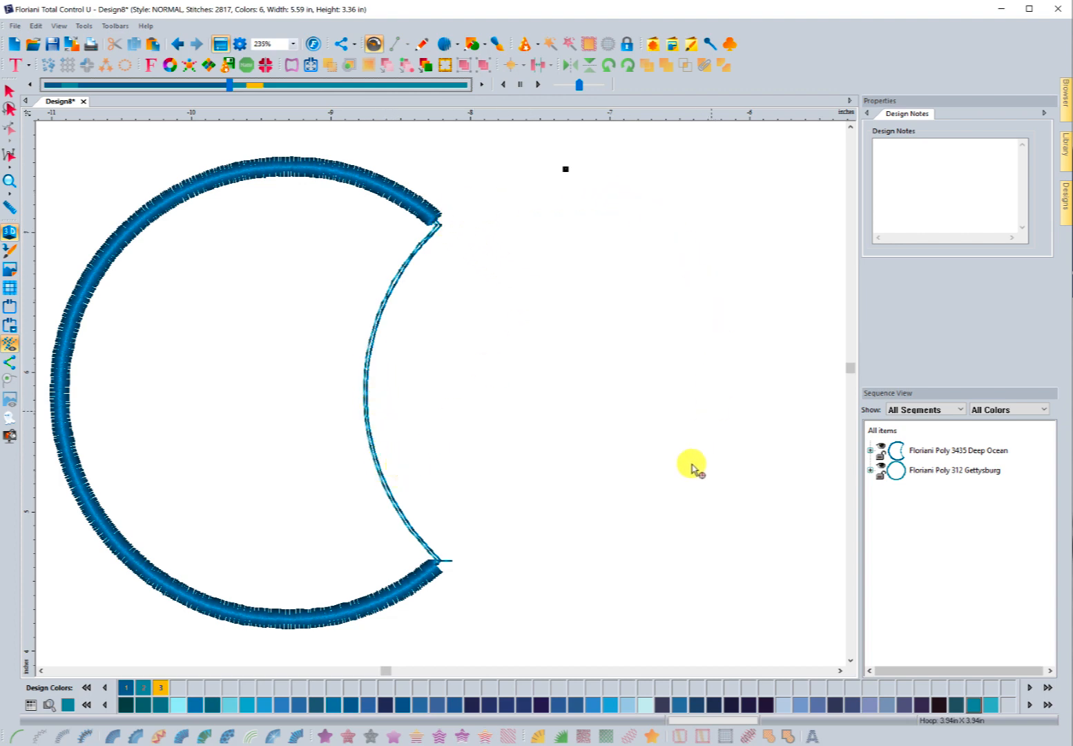
{"action": "mouse_move", "coordinate": [431, 235]}
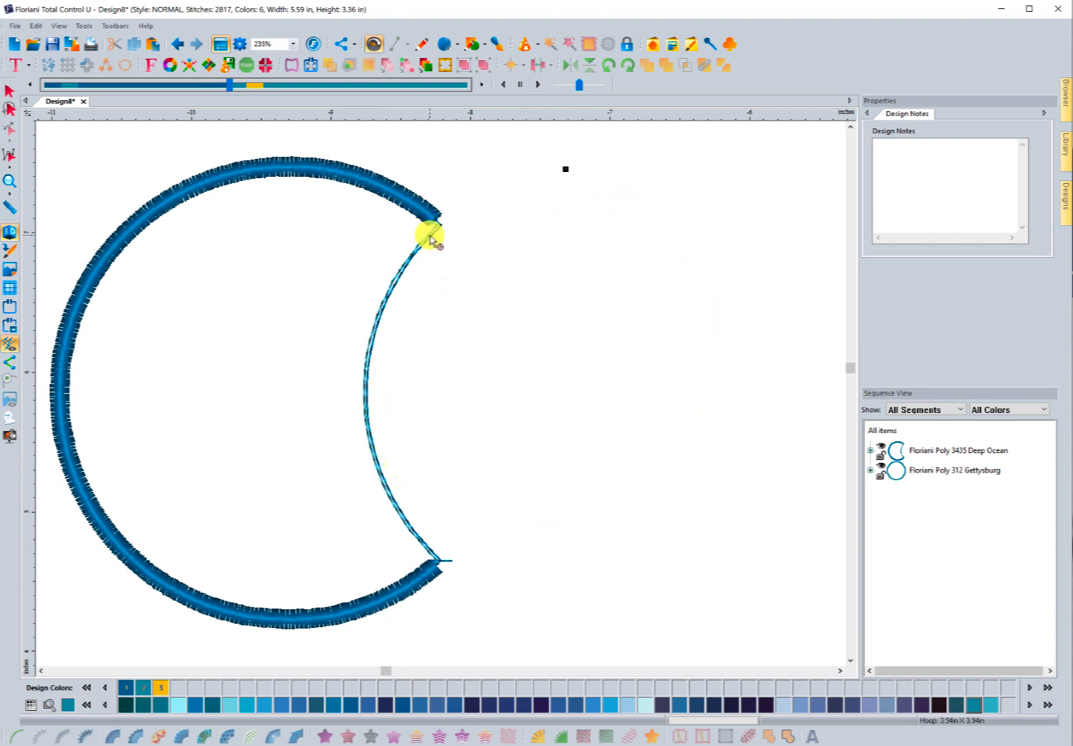
{"action": "mouse_move", "coordinate": [286, 148]}
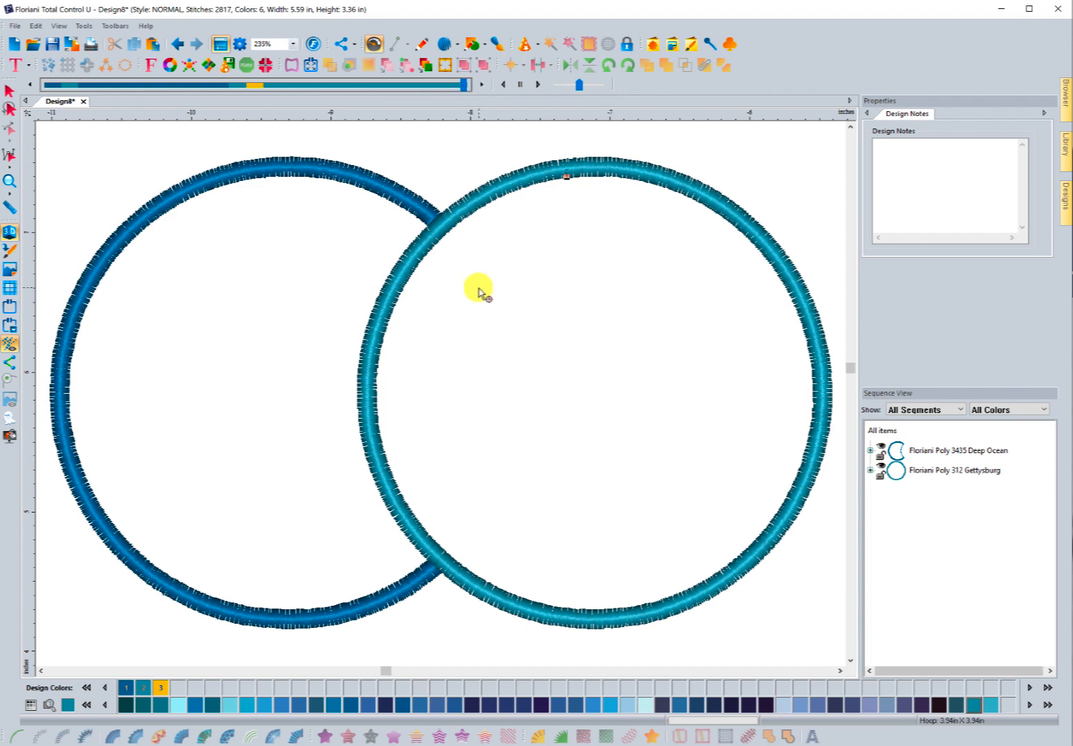
{"action": "mouse_move", "coordinate": [445, 228]}
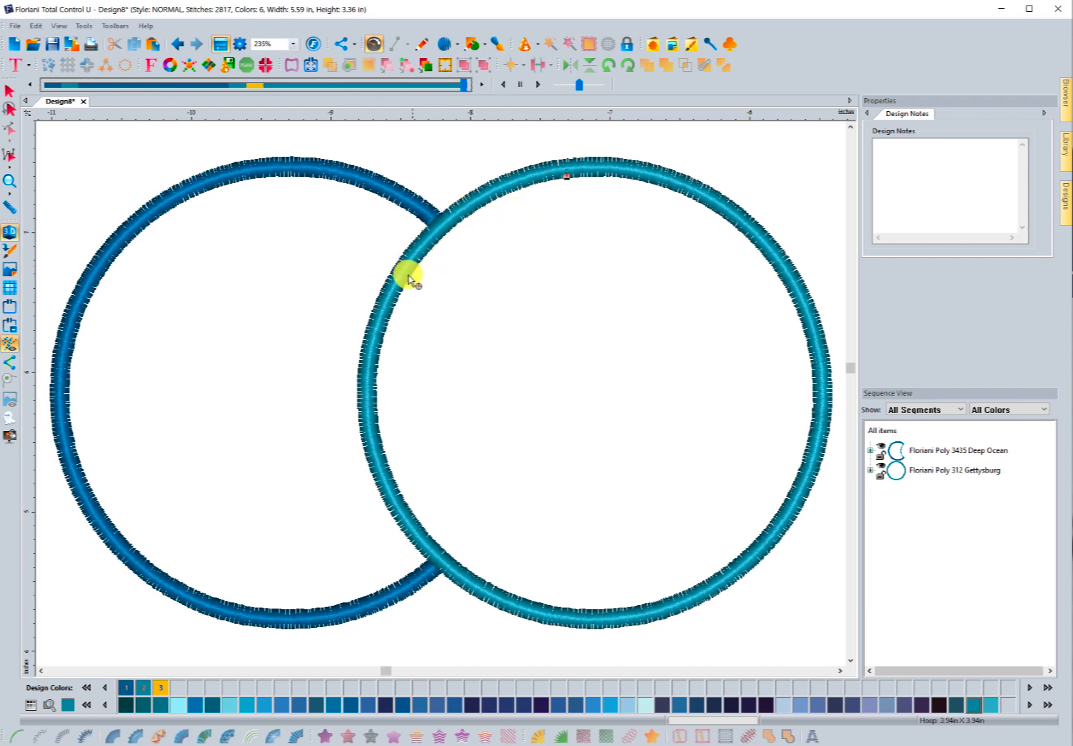
{"action": "mouse_move", "coordinate": [425, 235]}
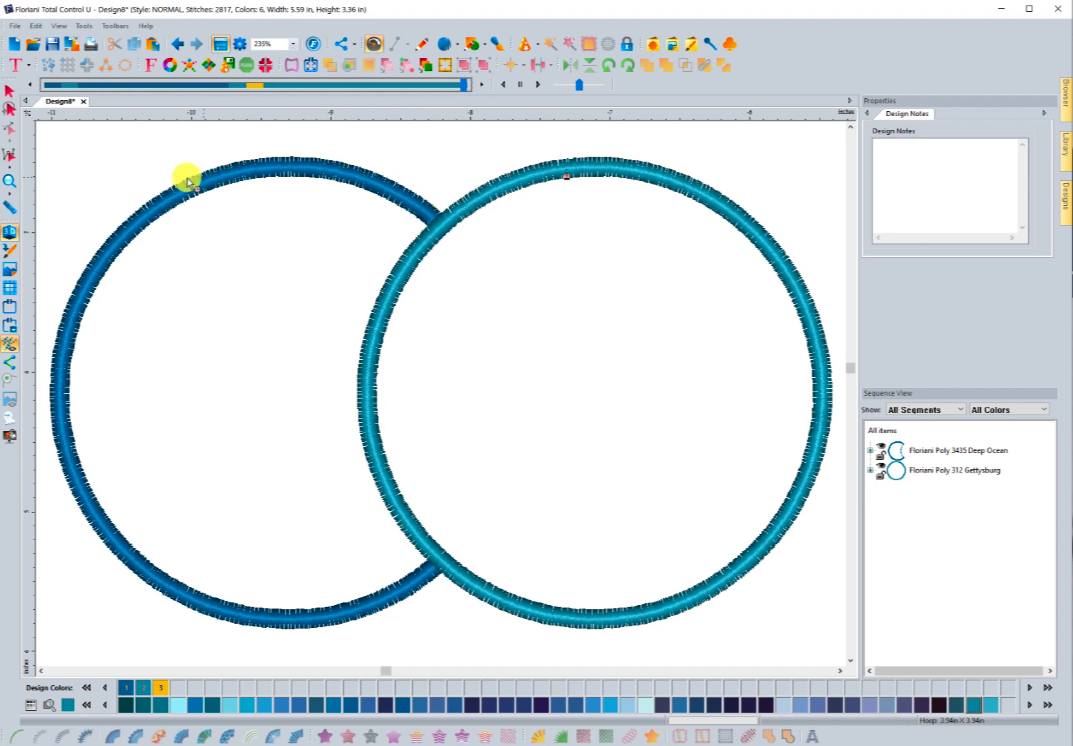
{"action": "mouse_move", "coordinate": [441, 211]}
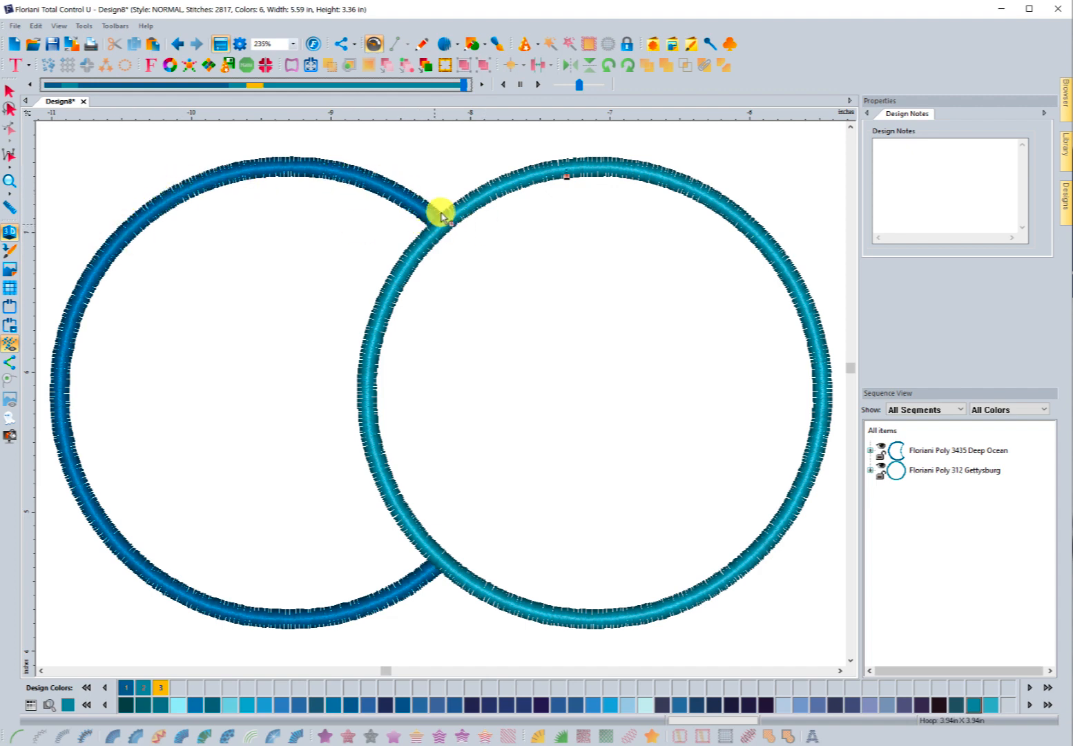
{"action": "mouse_move", "coordinate": [711, 194]}
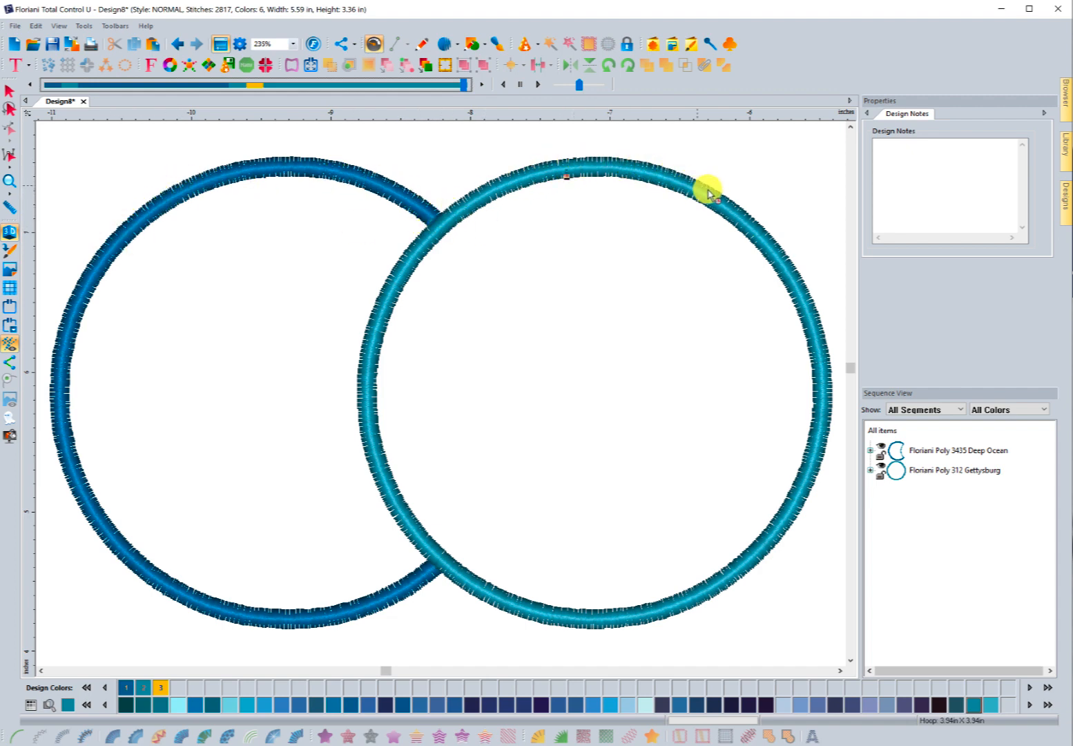
{"action": "mouse_move", "coordinate": [768, 268]}
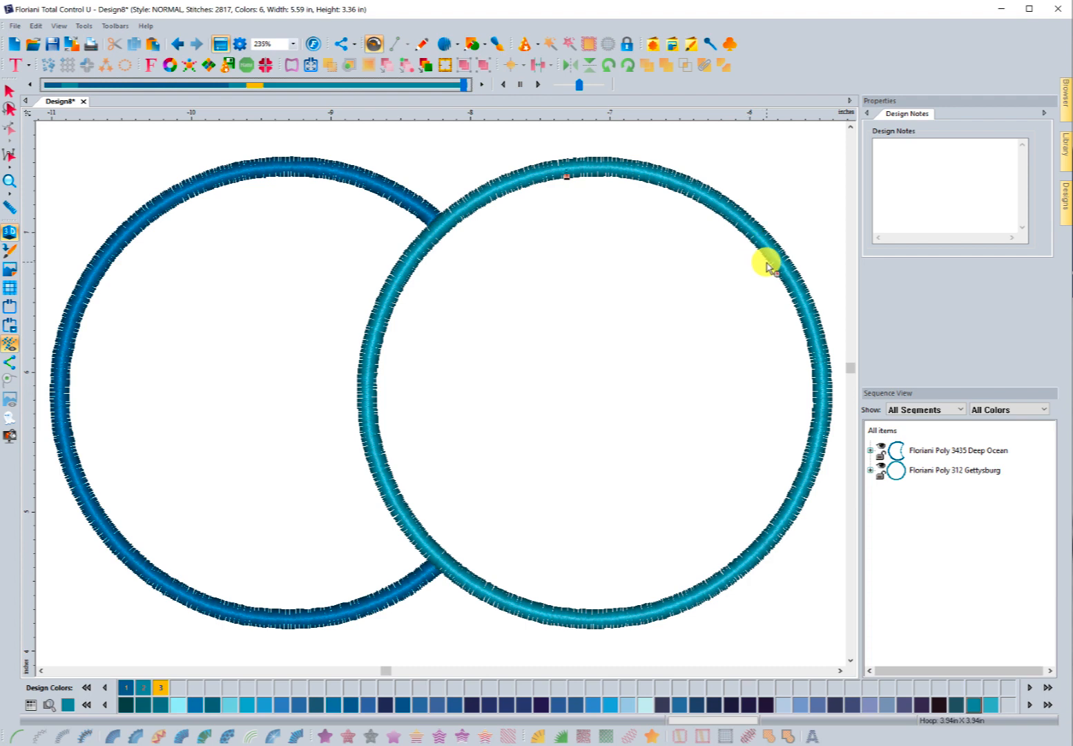
{"action": "mouse_move", "coordinate": [410, 247]}
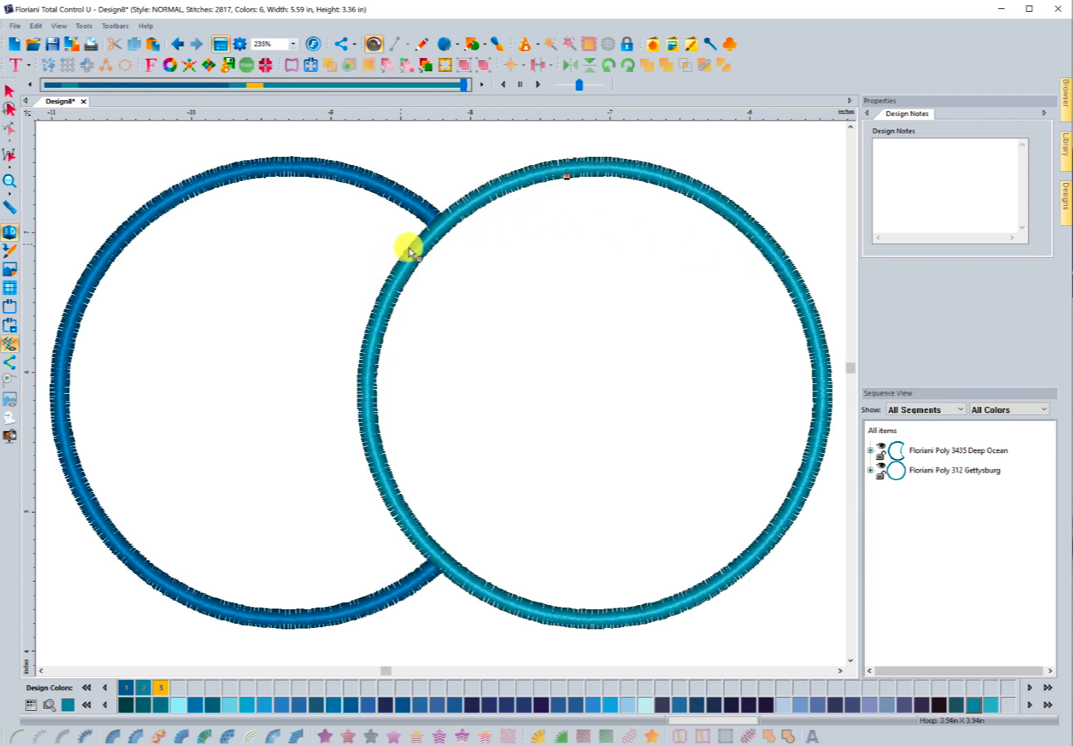
{"action": "mouse_move", "coordinate": [407, 483]}
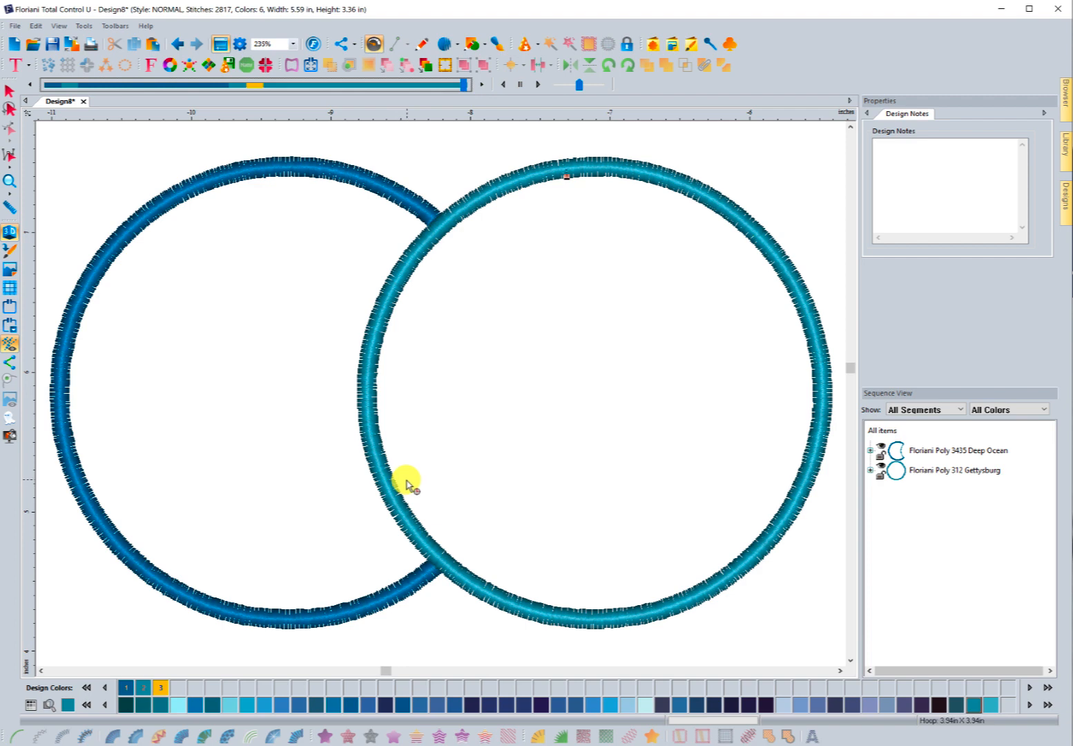